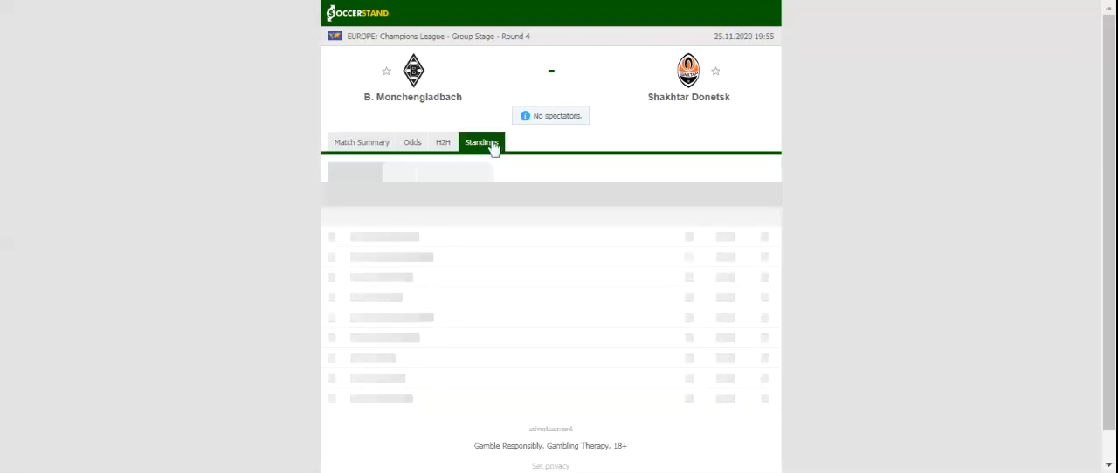
View the Group B standings table, then the H2H recent results for Monchengladbach and Shakhtar Donetsk
left_click(481, 141)
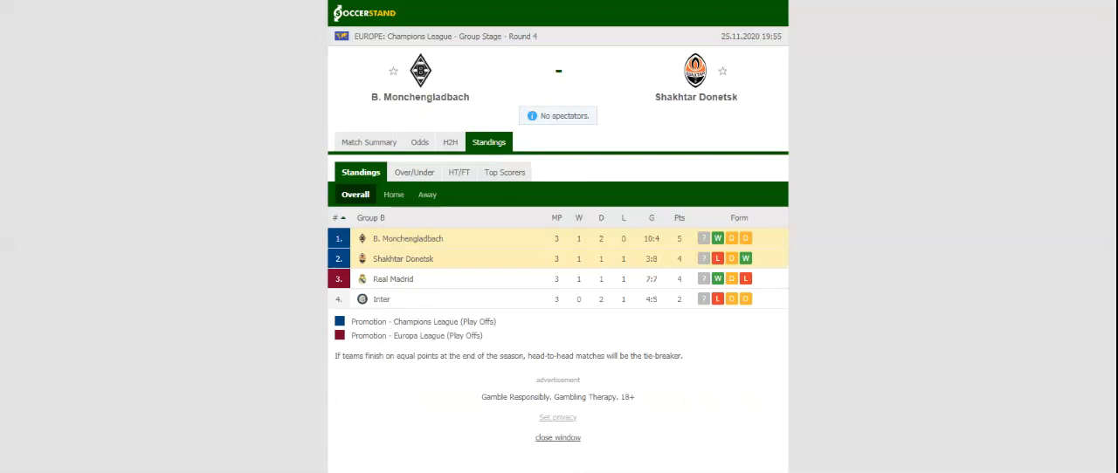
mouse_move(451, 146)
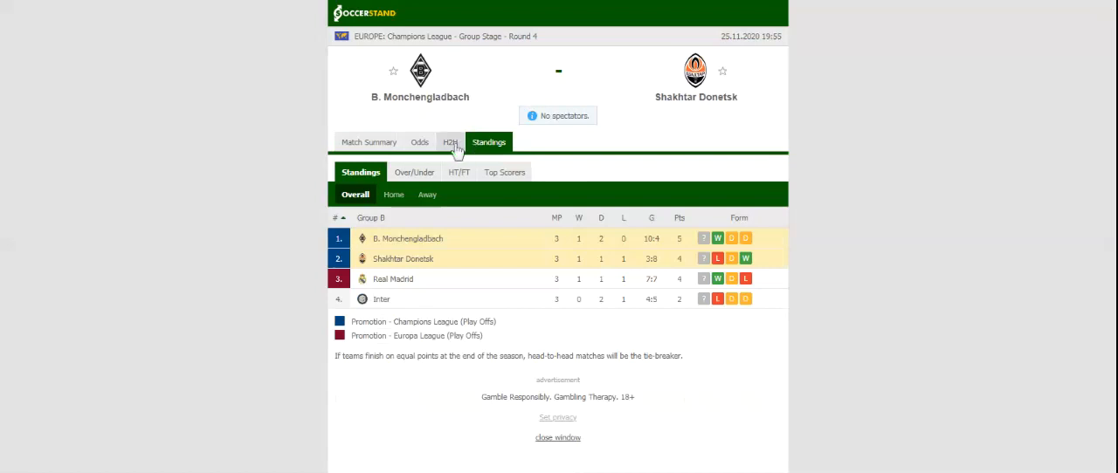
left_click(451, 142)
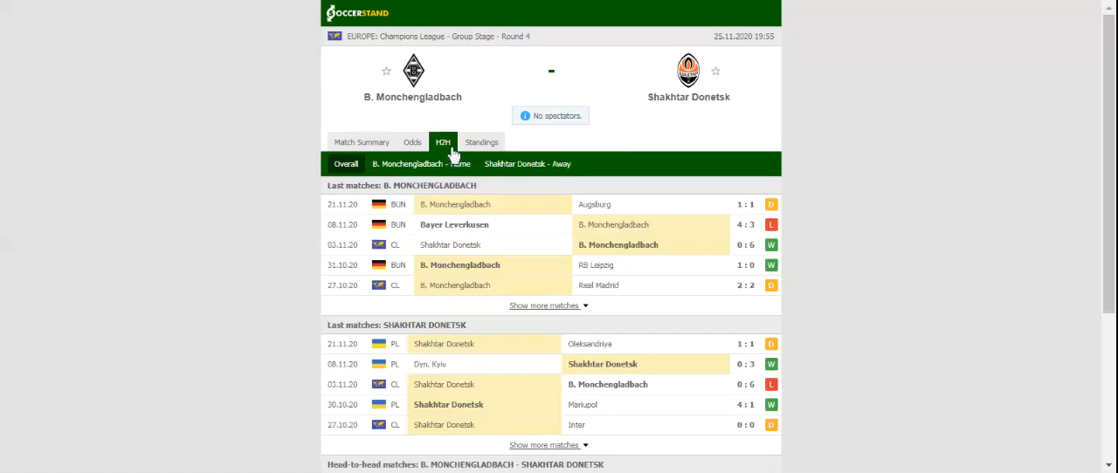
mouse_move(452, 155)
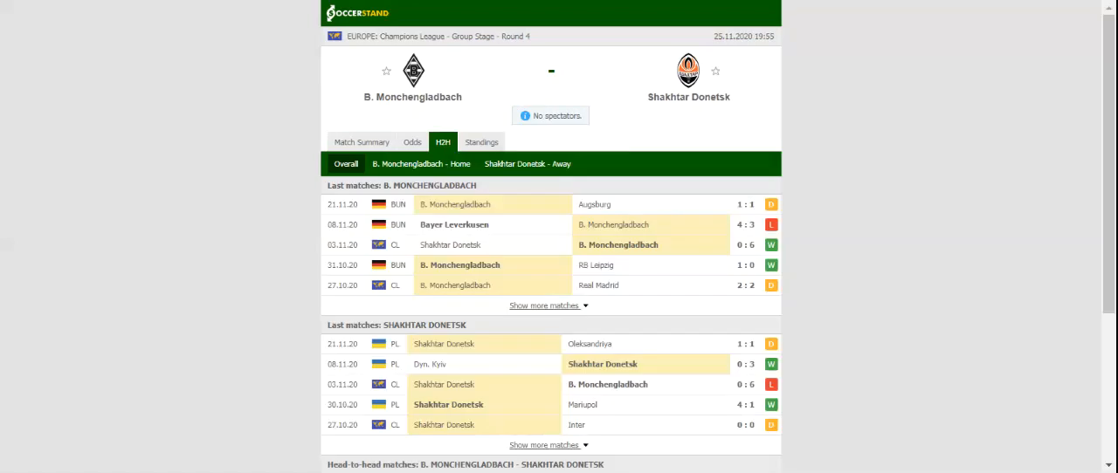